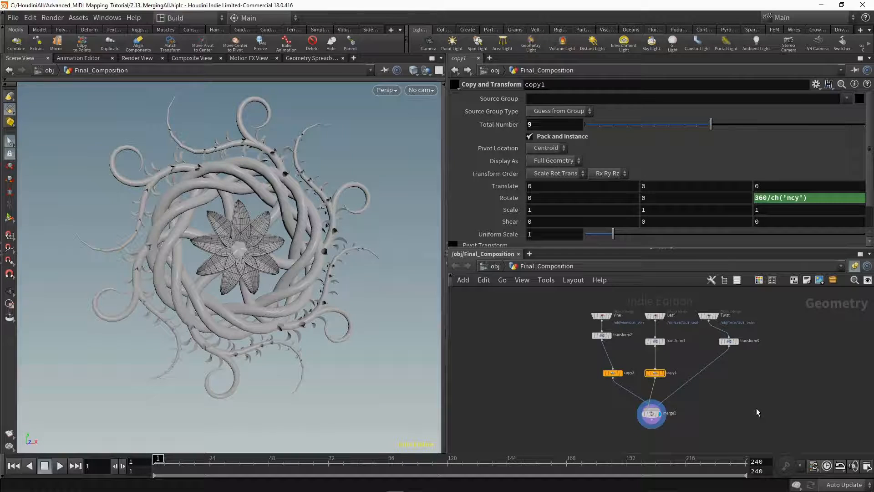
- Add a CHOP network, name it MIDI_mapping, and dive into its empty interior
{"action": "scroll", "scroll_direction": "down", "scroll_amount": 3}
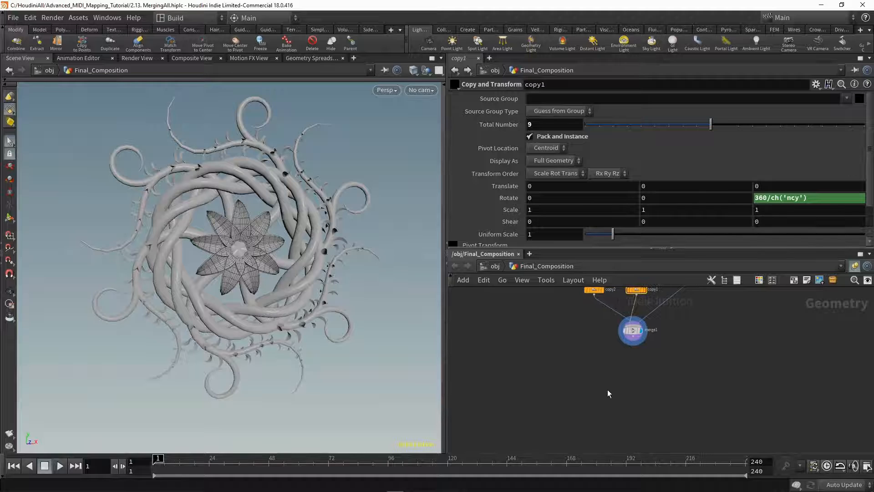
{"action": "key", "text": "Tab"}
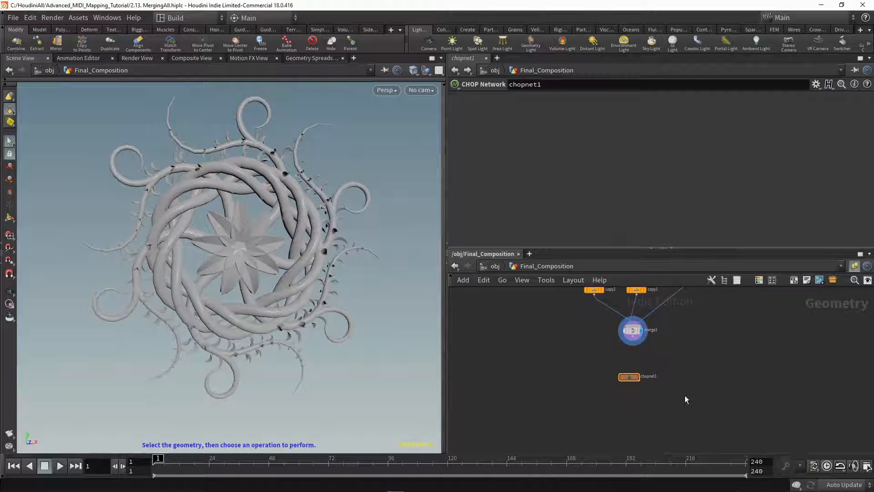
{"action": "double_click", "coordinate": [629, 376]}
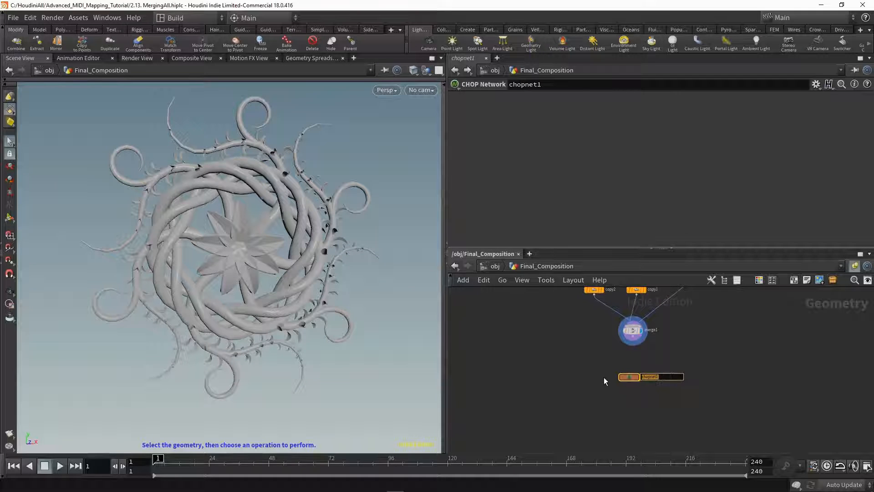
{"action": "type", "text": "MIDI_mapp"}
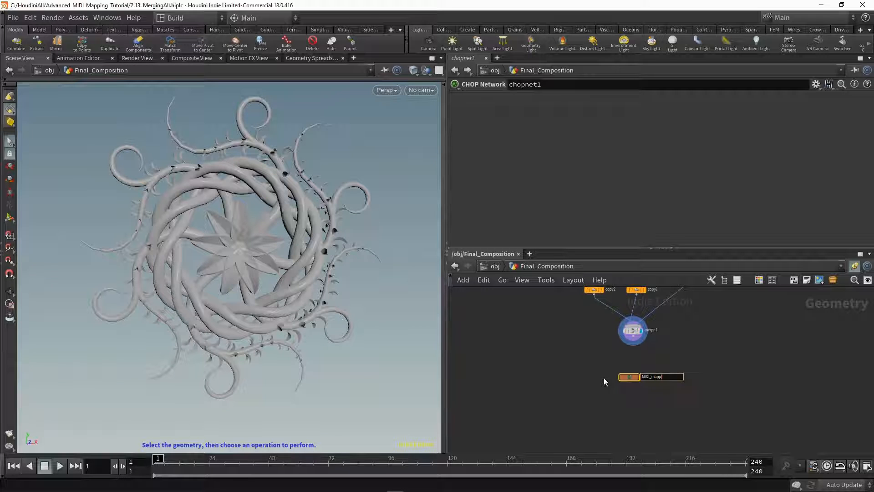
{"action": "key", "text": "enter"}
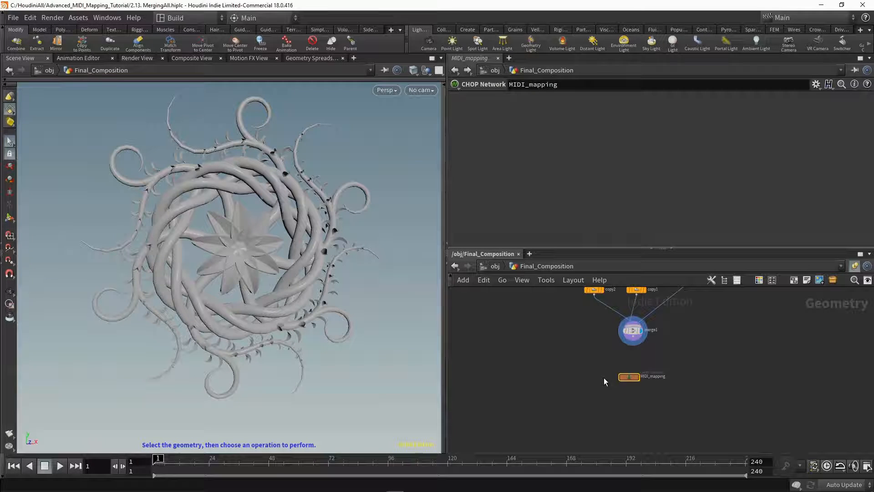
{"action": "double_click", "coordinate": [628, 377]}
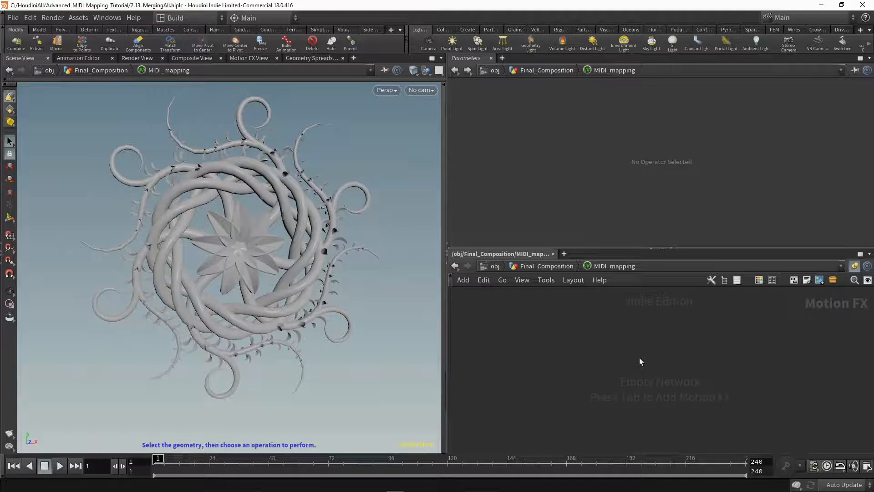
- Place a MIDI In node reading nanoKONTROL2 1 SLIDER/KNOB with Echo Messages to Textport on
{"action": "key", "text": "Tab"}
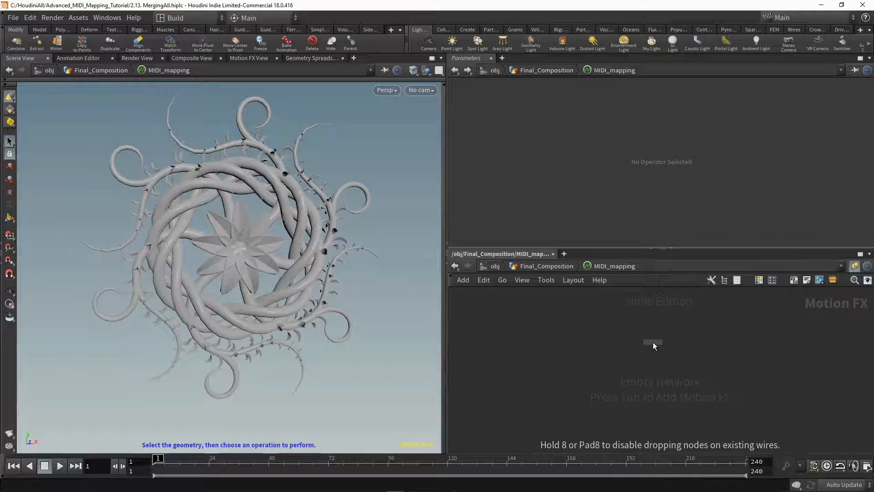
{"action": "left_click", "coordinate": [652, 340]}
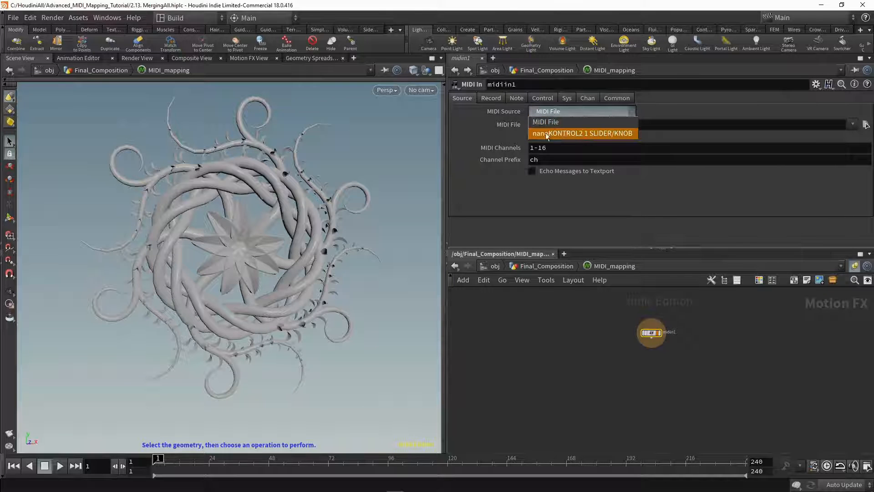
{"action": "left_click", "coordinate": [582, 133]}
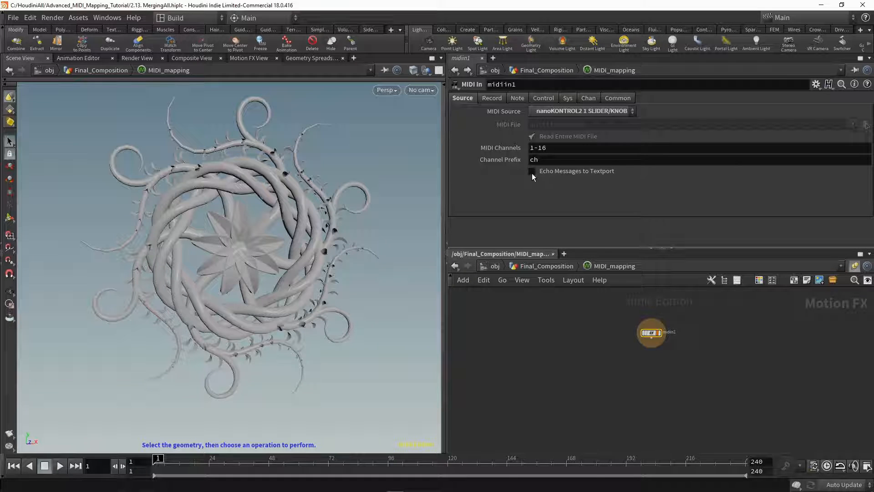
{"action": "left_click", "coordinate": [532, 172]}
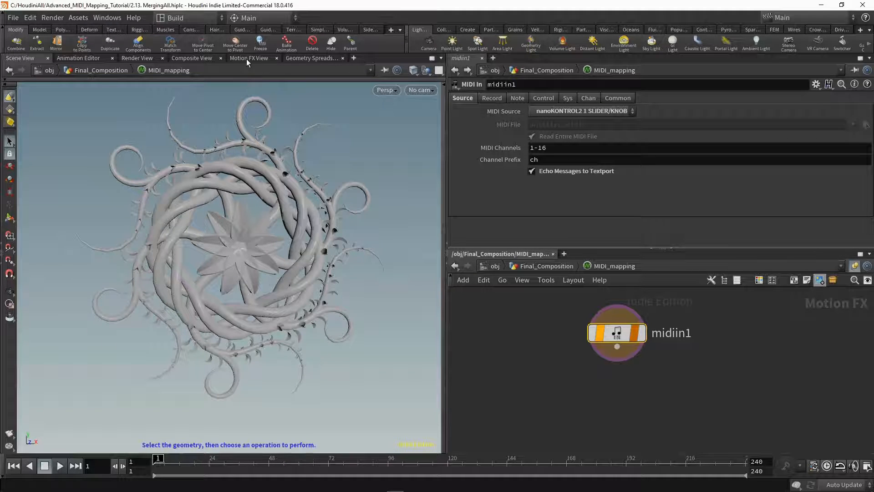
- Switch the left pane to the Motion FX View to see MIDI channels as graphs
{"action": "left_click", "coordinate": [248, 58]}
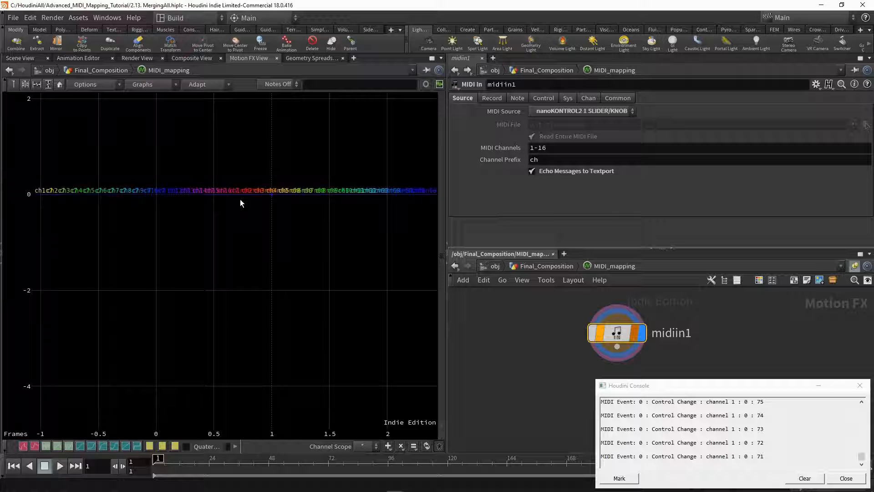
{"action": "mouse_move", "coordinate": [405, 173]}
{"action": "type", "text": "1"}
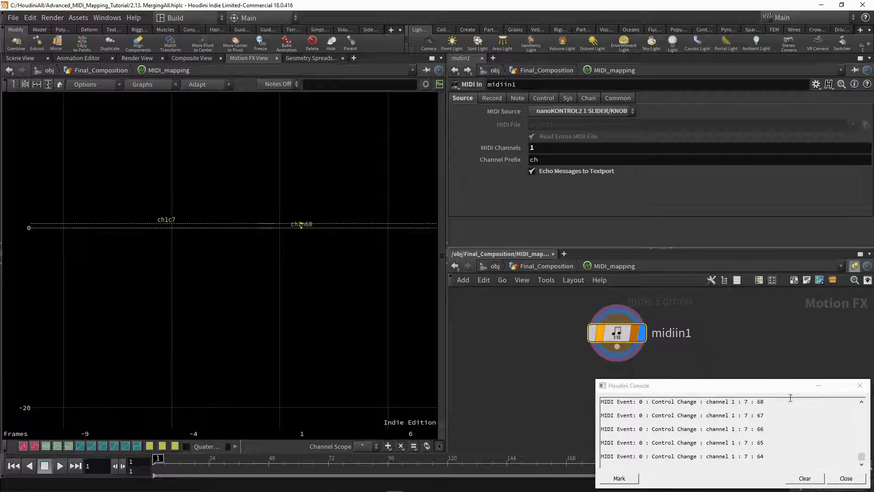
{"action": "mouse_move", "coordinate": [562, 171]}
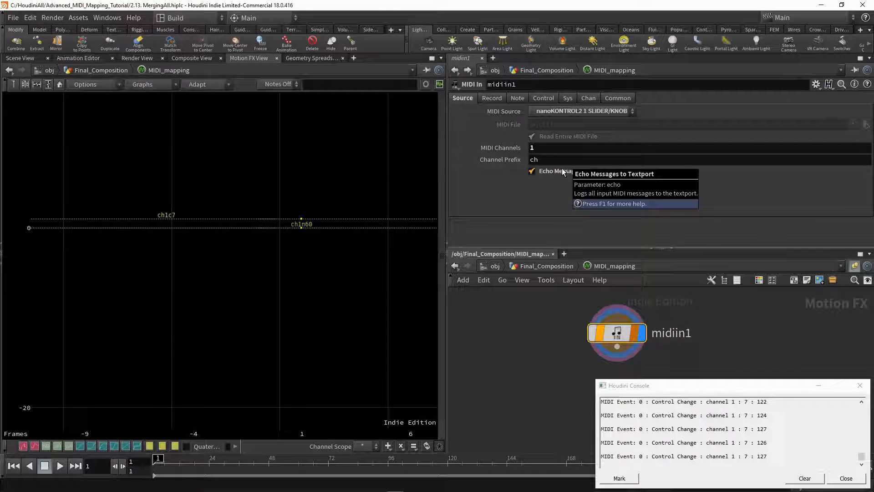
{"action": "mouse_move", "coordinate": [631, 21]}
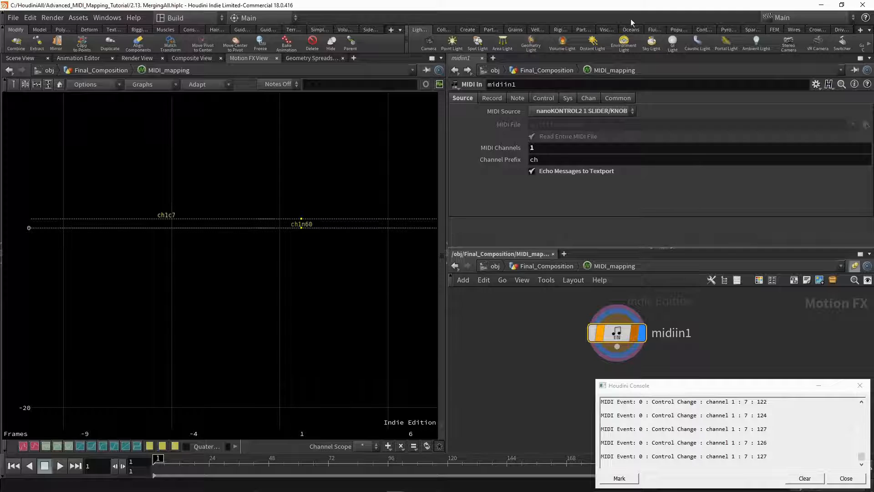
- Set the MIDI In controller index range starting at 0 on channel 1
{"action": "left_click", "coordinate": [543, 98]}
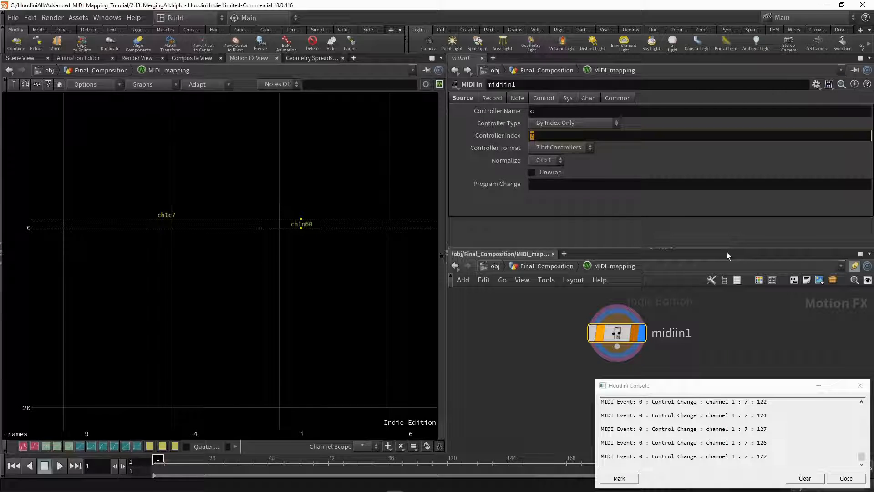
{"action": "type", "text": "0-25"}
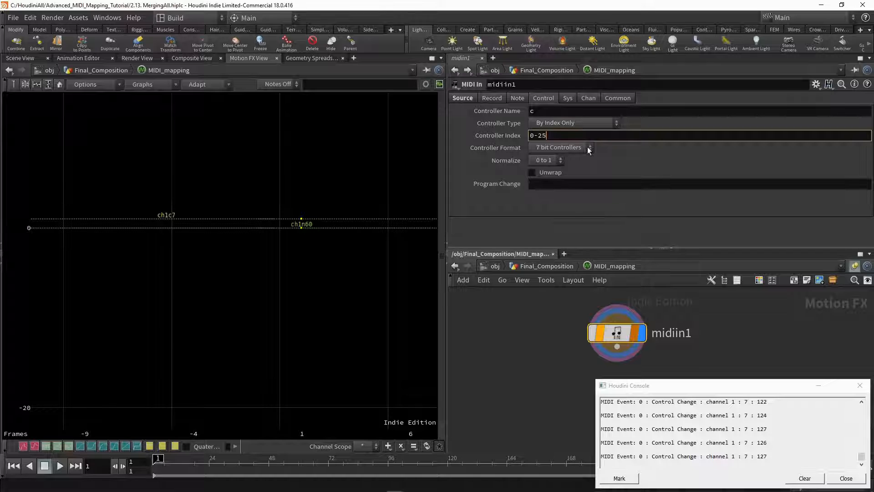
{"action": "mouse_move", "coordinate": [595, 152]}
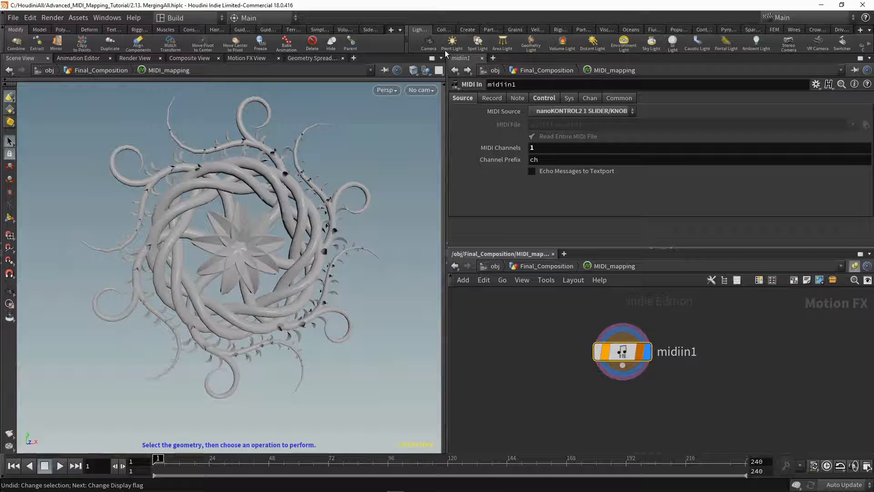
- Pin the Vine subnetwork's parameters in the middle pane and return inside MIDI_mapping
{"action": "left_click", "coordinate": [446, 54]}
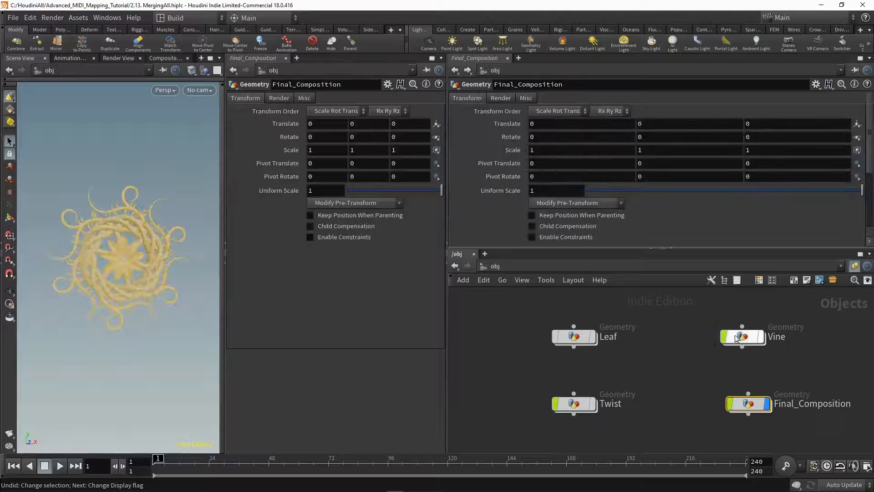
{"action": "double_click", "coordinate": [742, 336]}
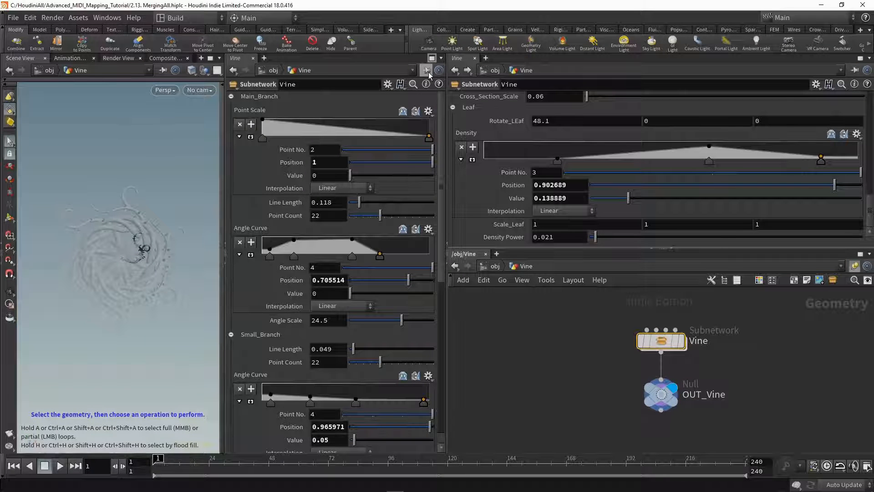
{"action": "left_click", "coordinate": [454, 265]}
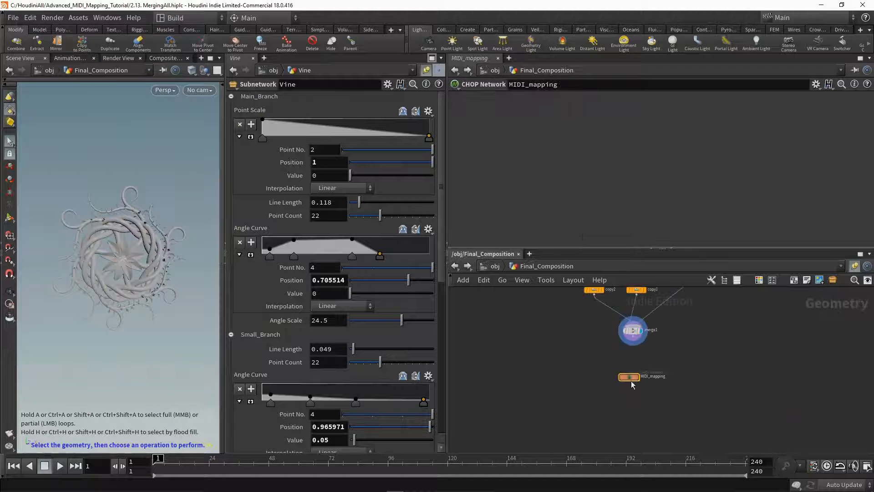
{"action": "double_click", "coordinate": [629, 377]}
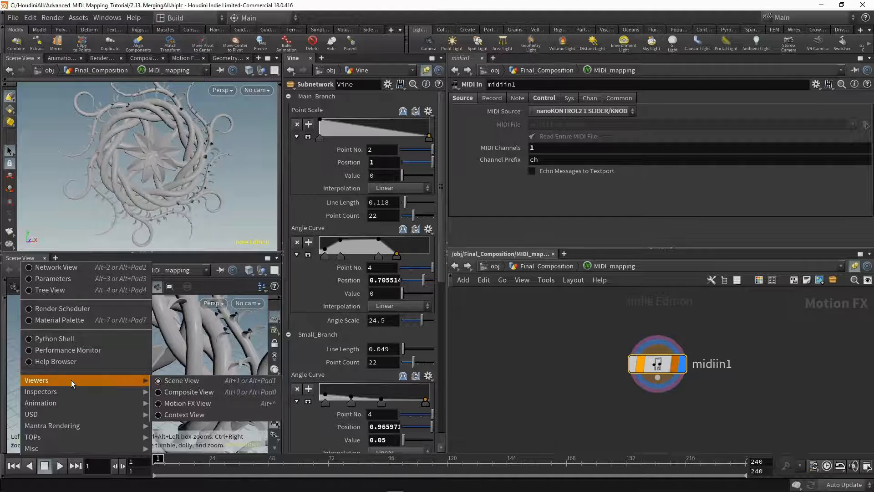
- Show the Motion FX View in the lower-left pane beneath the viewport
{"action": "left_click", "coordinate": [187, 403]}
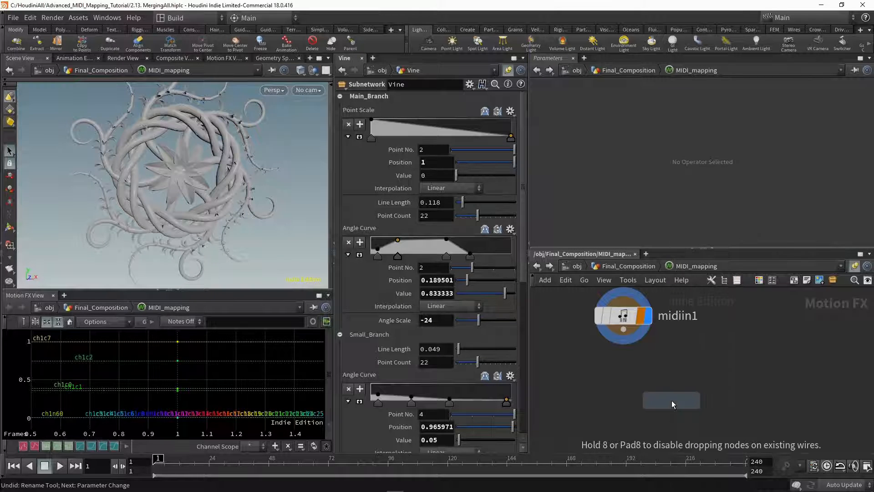
- Place a Rename node below midiin1 with ch1c0 as the From channel
{"action": "left_click", "coordinate": [671, 400]}
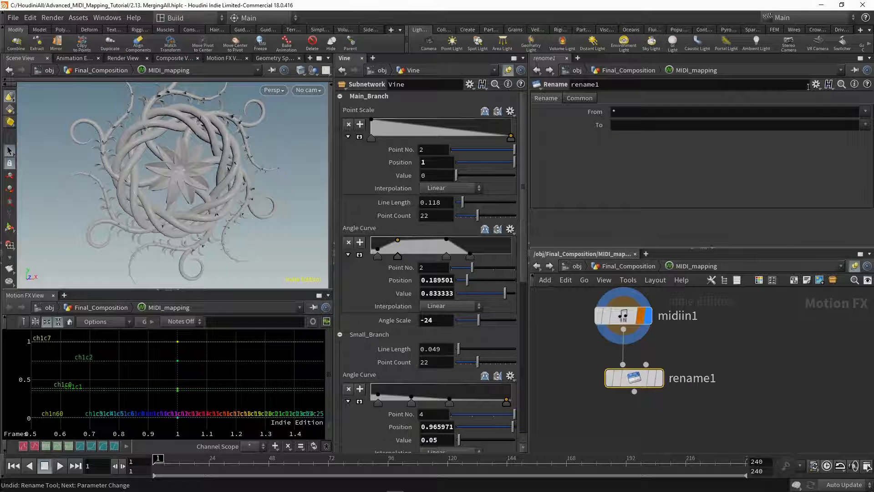
{"action": "left_click", "coordinate": [864, 111]}
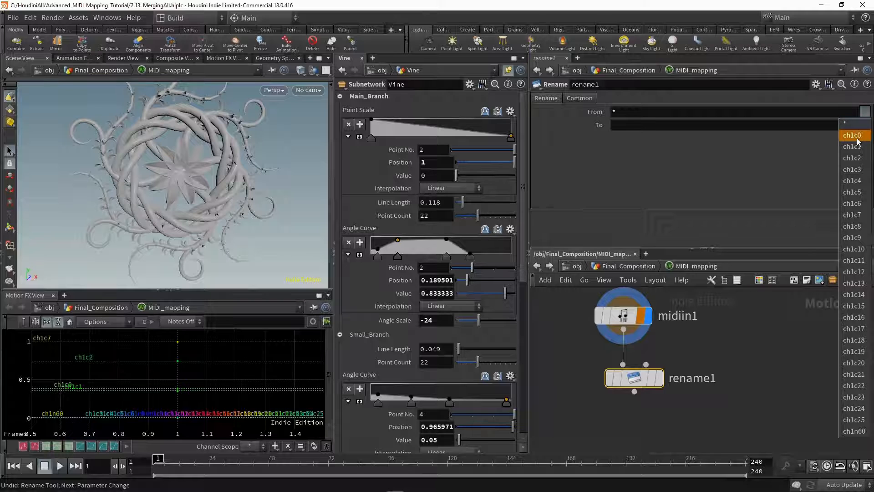
{"action": "left_click", "coordinate": [852, 135]}
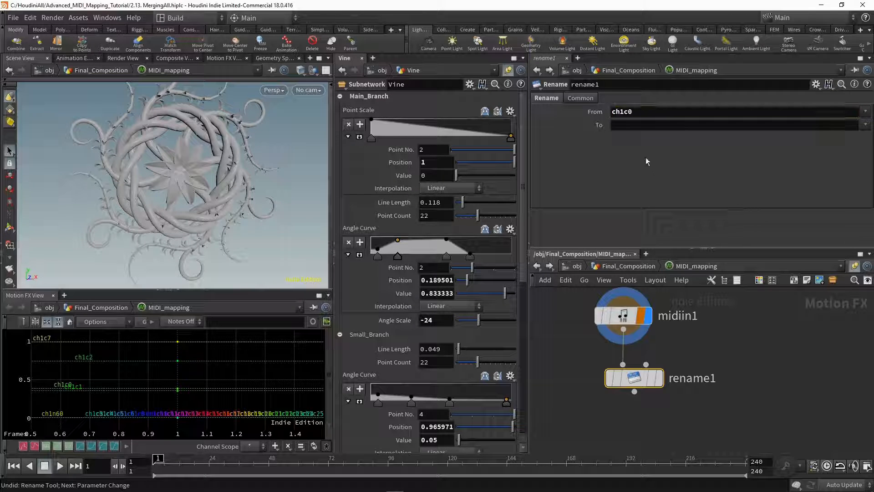
{"action": "left_click", "coordinate": [733, 125]}
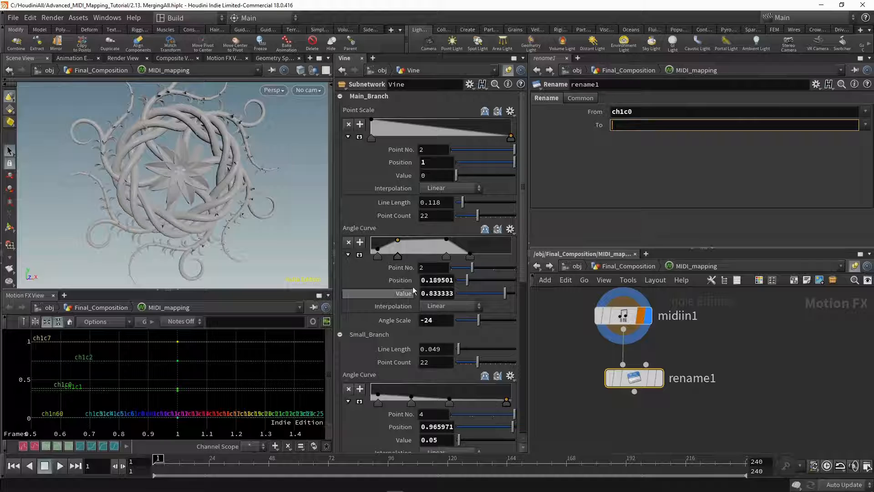
- Set the To field to chs("/obj/Vine/Vine/angle_curve2value"), nudging the angle curve's second point
{"action": "left_click_drag", "start_coordinate": [398, 242], "coordinate": [398, 244]}
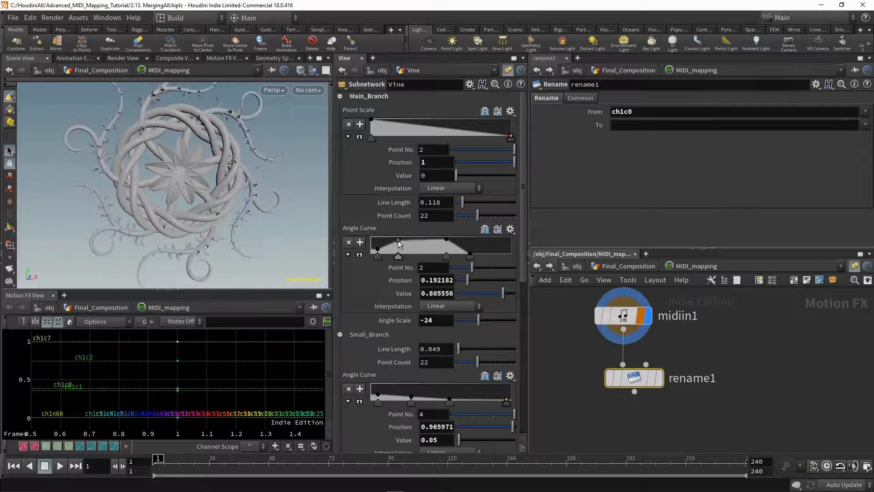
{"action": "left_click_drag", "start_coordinate": [398, 241], "coordinate": [398, 241]}
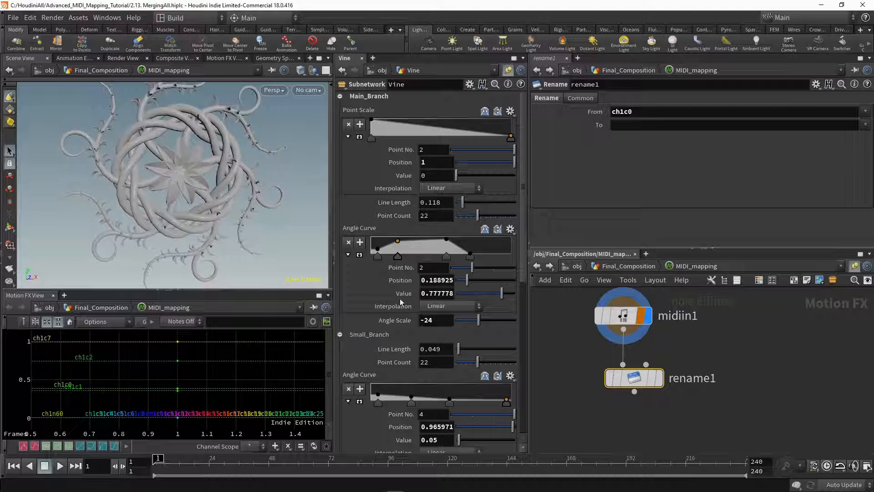
{"action": "mouse_move", "coordinate": [633, 149]}
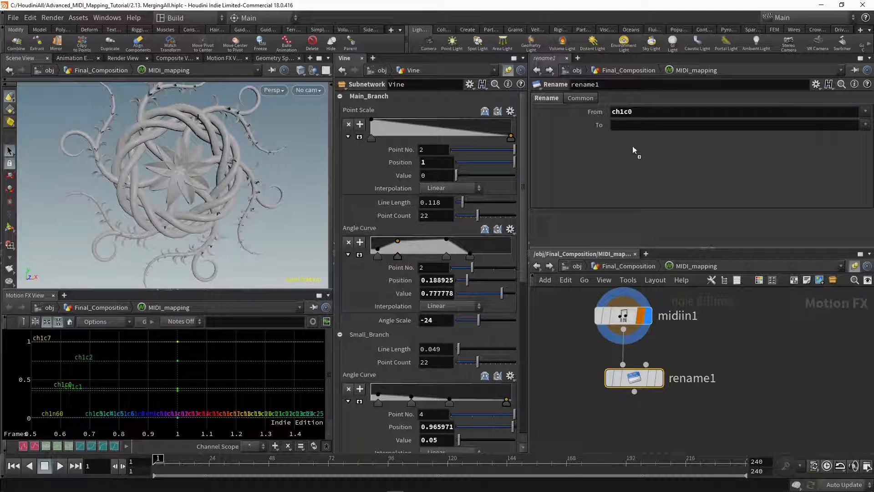
{"action": "type", "text": "`chs(\"/obj/Vine/Vine/angle_curve2value\")`"}
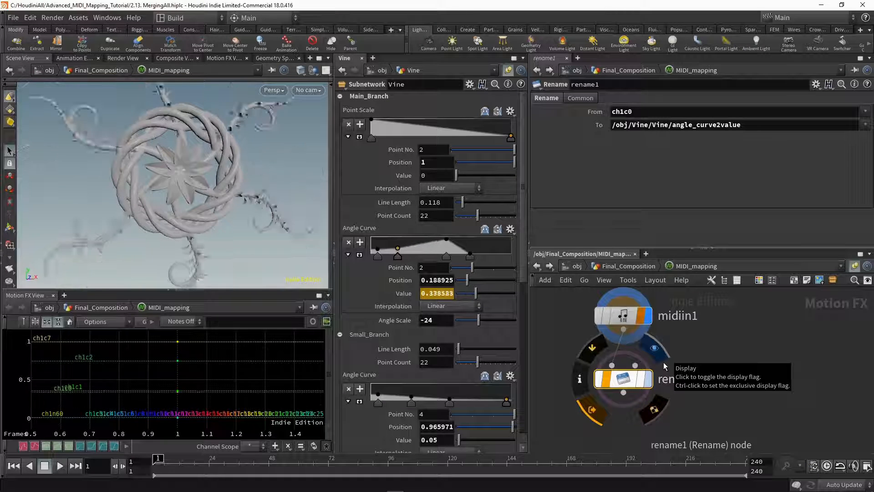
- Set rename1's Display flag and select its To path for editing
{"action": "left_click_drag", "start_coordinate": [377, 257], "coordinate": [377, 228]}
{"action": "type", "text": " ch1c1"}
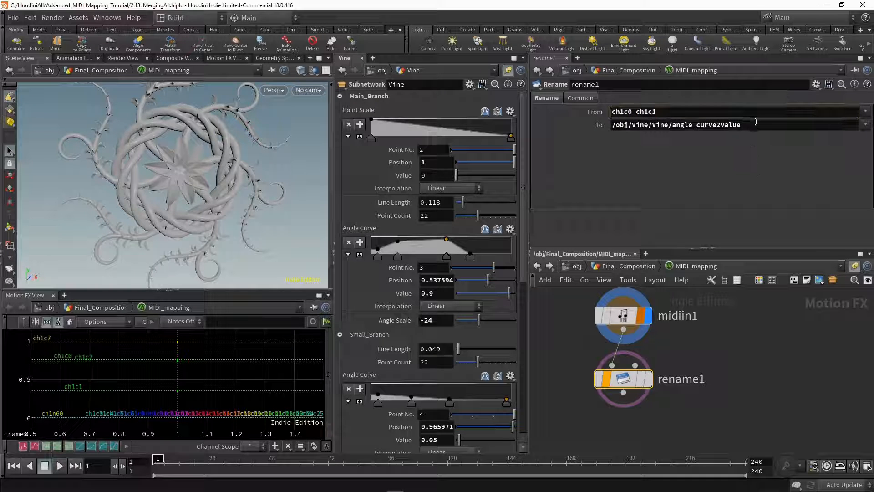
{"action": "triple_click", "coordinate": [675, 125]}
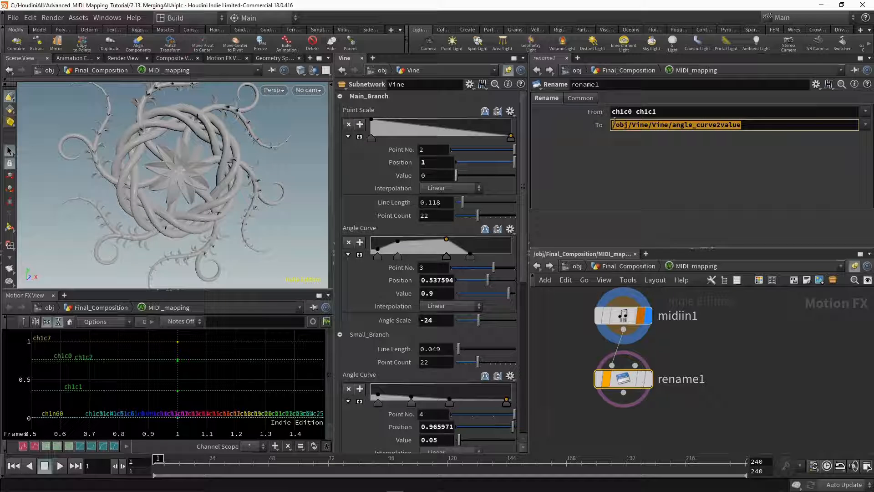